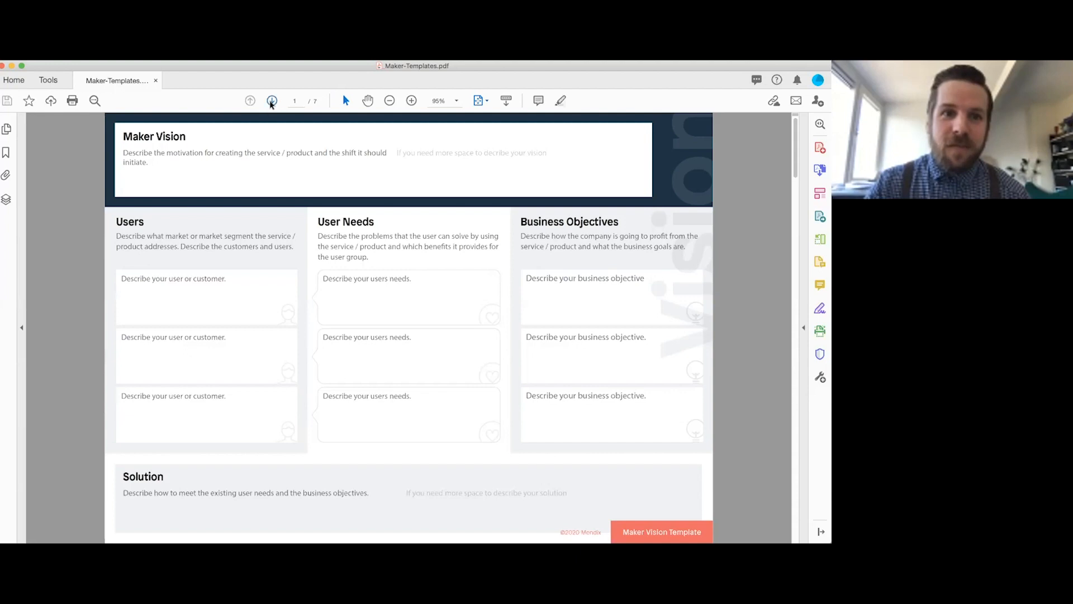
{"action": "mouse_move", "coordinate": [272, 100]}
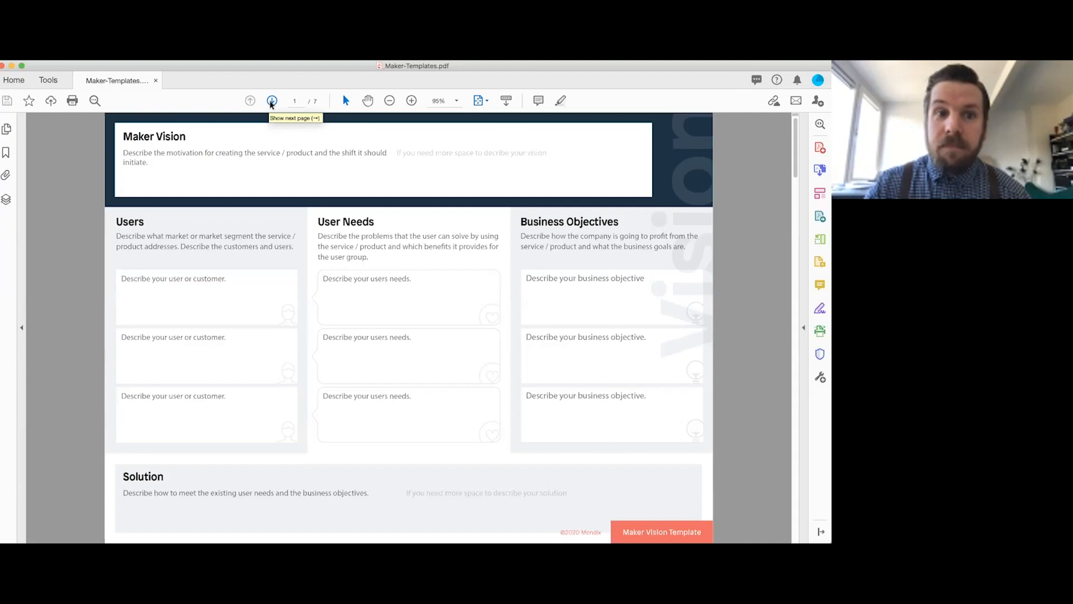
- Page forward to the Maker Space template page showing Personas, User Journeys and Epics
{"action": "left_click", "coordinate": [272, 101]}
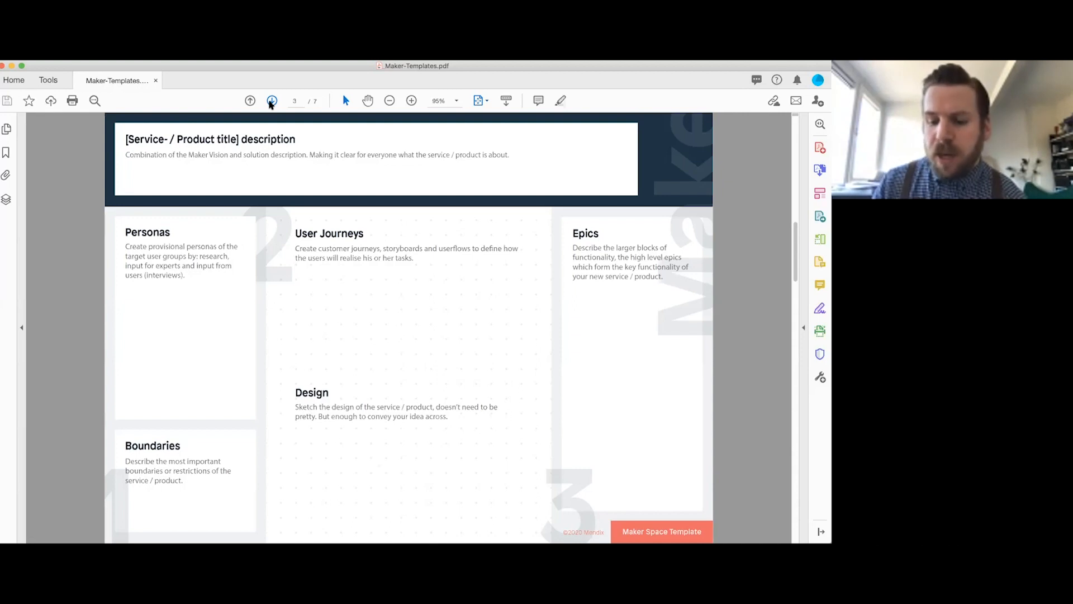
{"action": "left_click", "coordinate": [272, 100]}
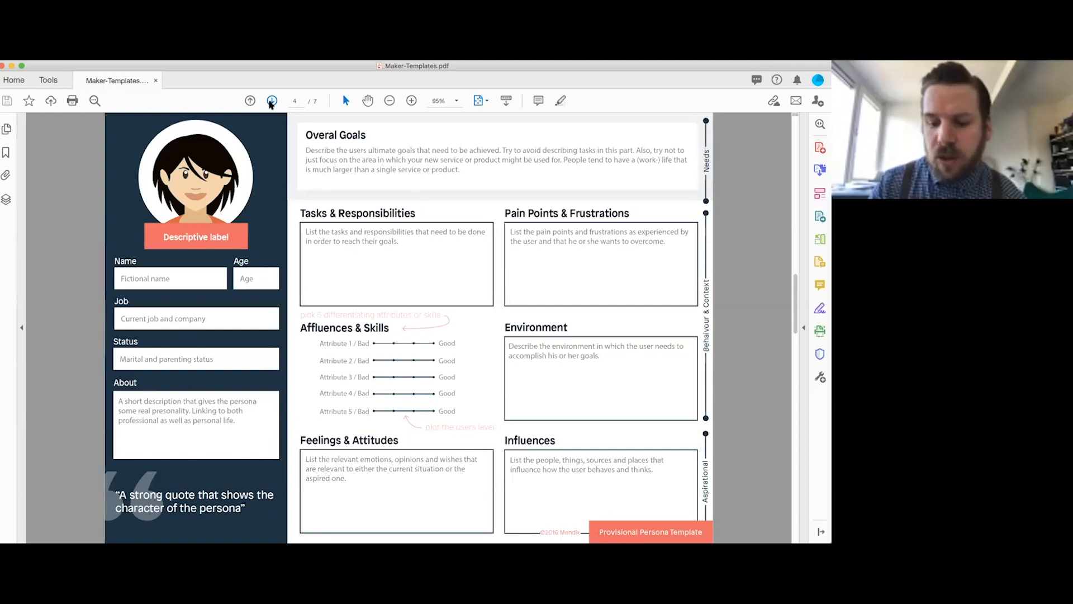
{"action": "left_click", "coordinate": [271, 101]}
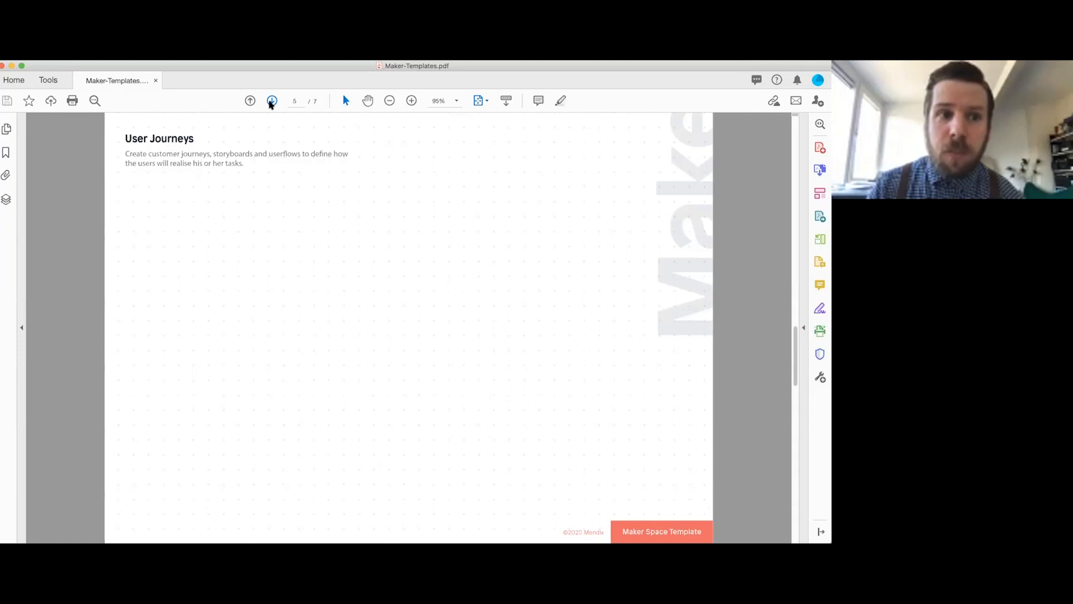
{"action": "left_click", "coordinate": [272, 101]}
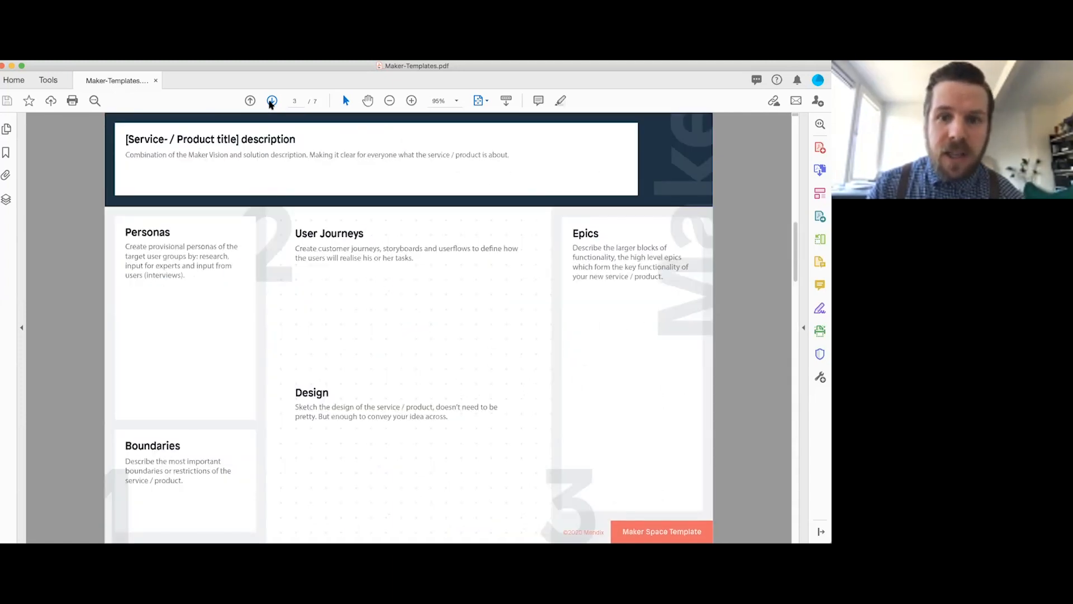